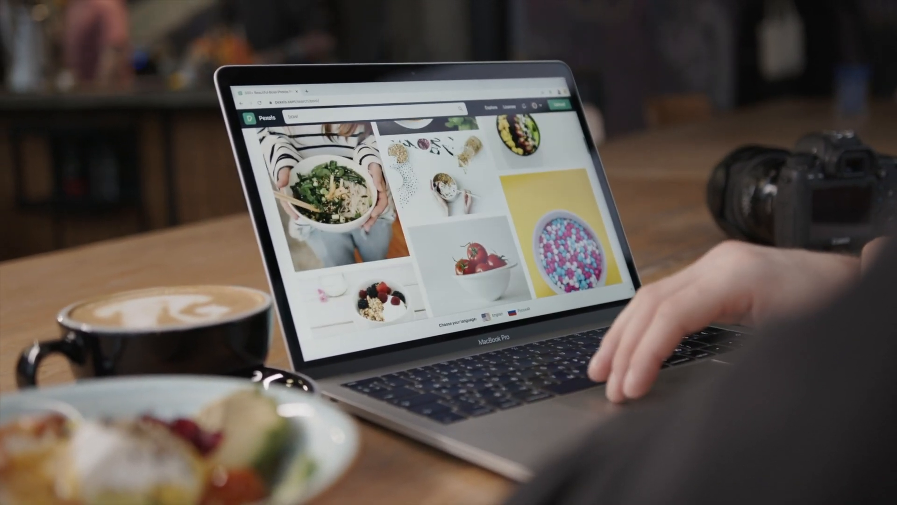
scroll("down", 3)
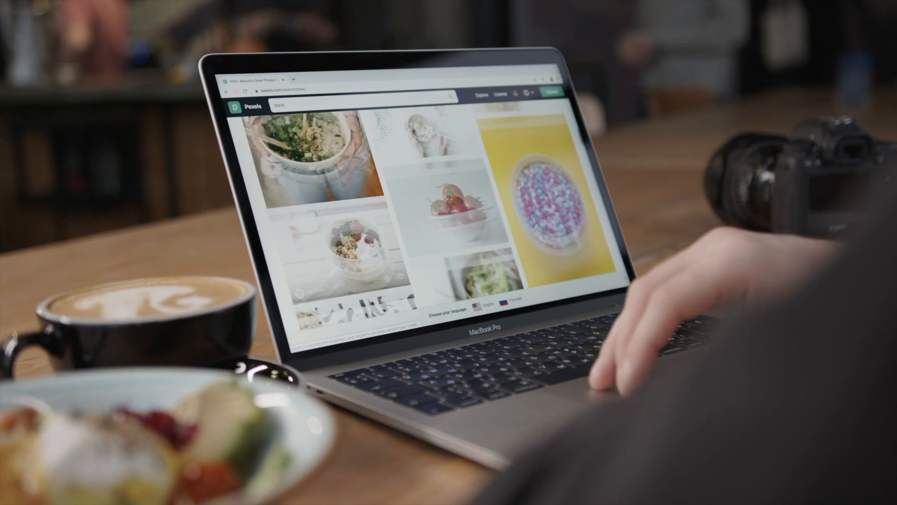